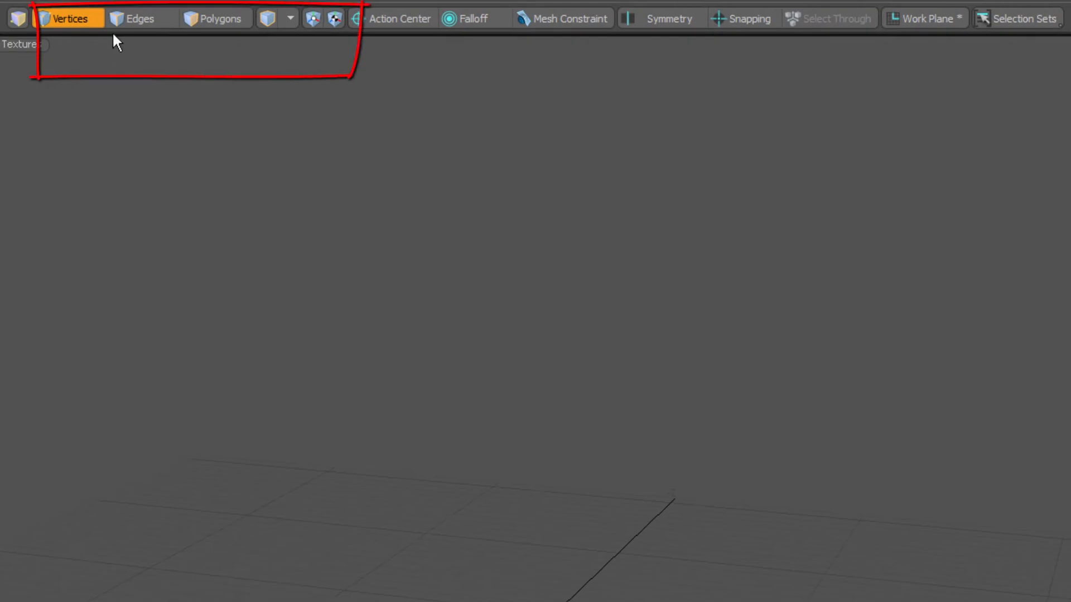
Switch to Edges, then Polygons, then deselect so no component mode stays active
click(137, 18)
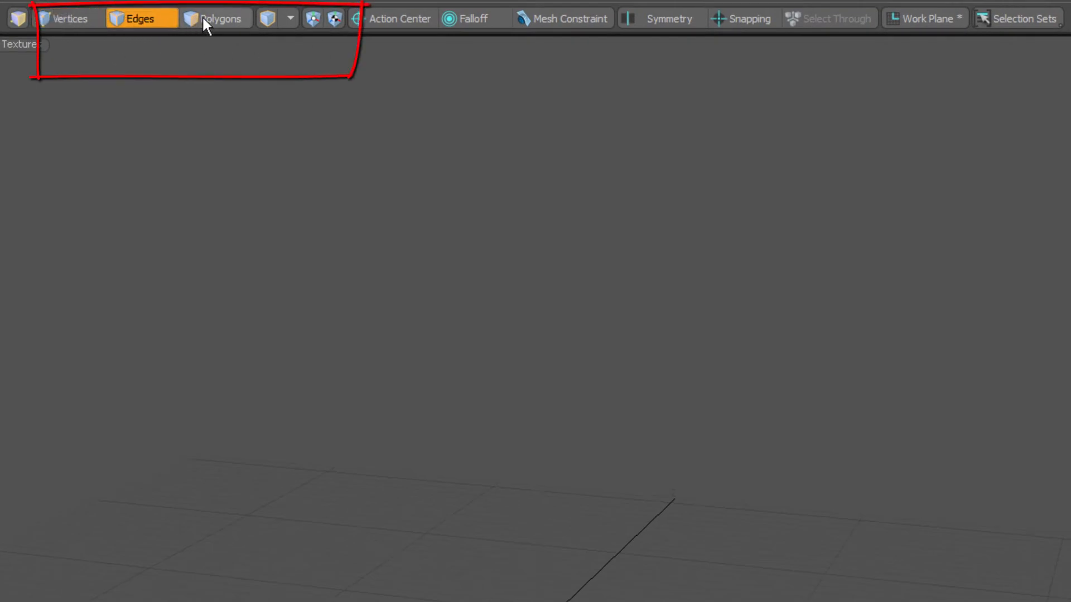
click(289, 18)
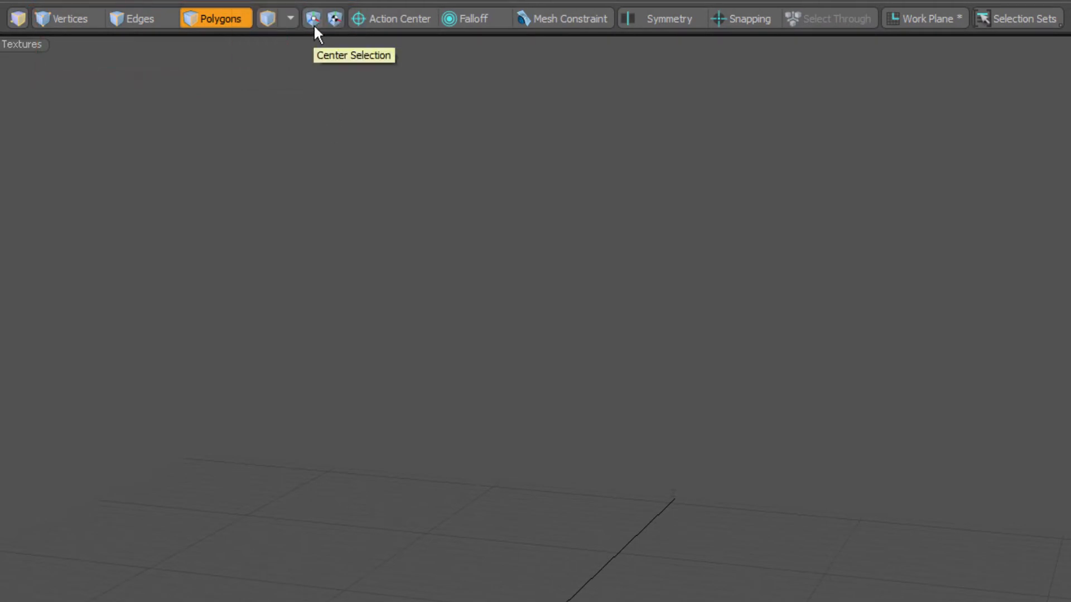
mouse_move(343, 27)
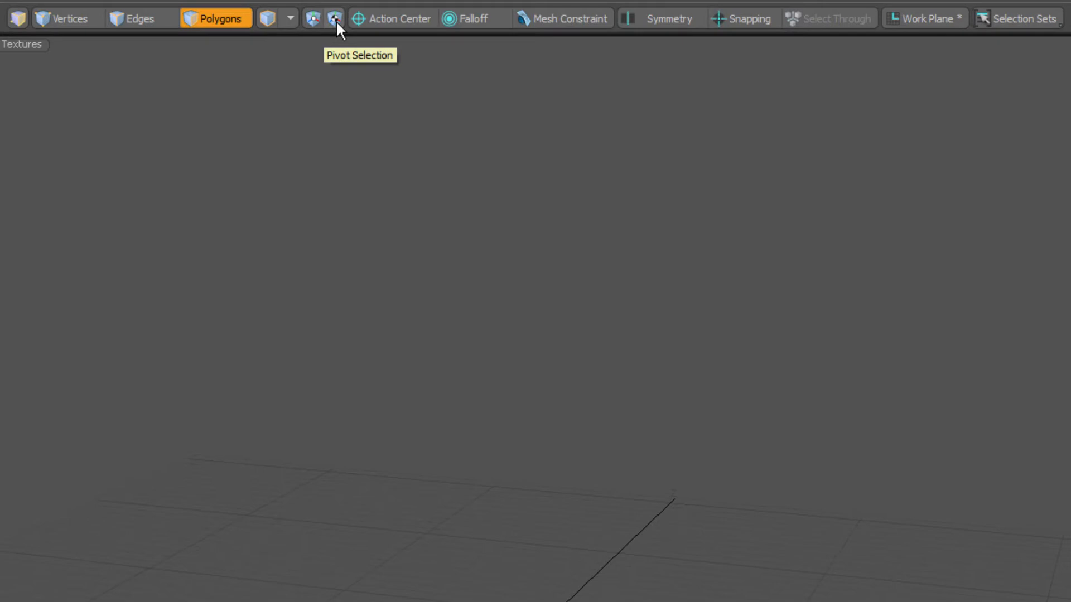
mouse_move(305, 120)
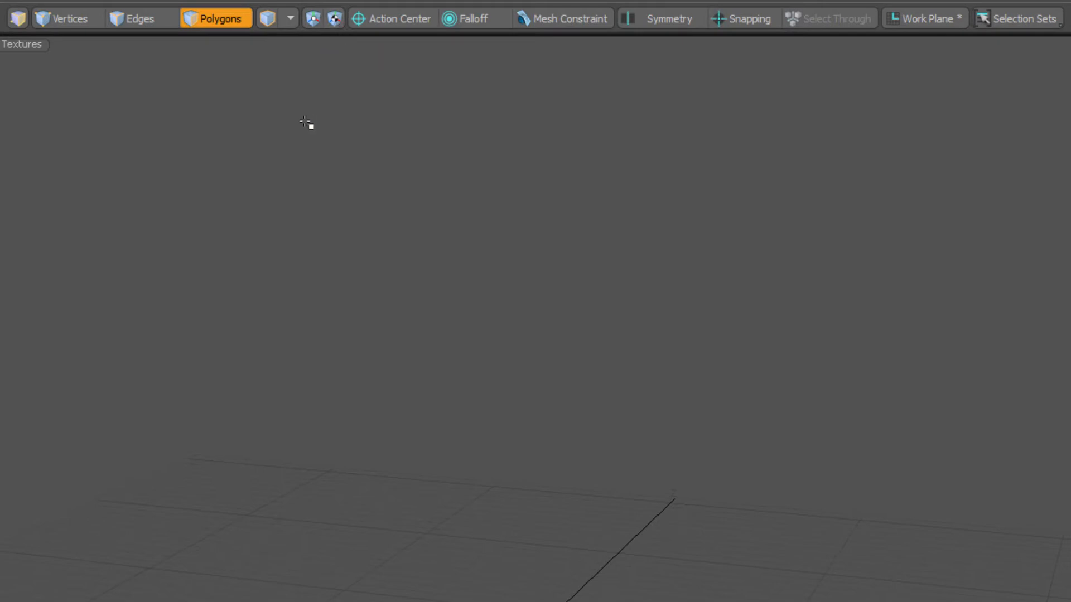
click(216, 17)
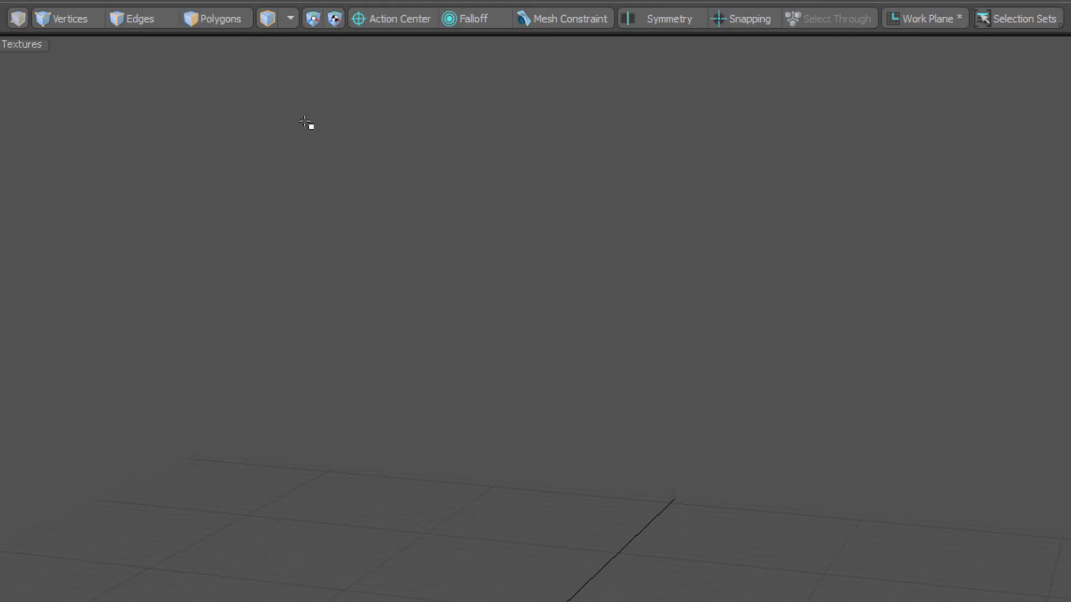
mouse_move(83, 56)
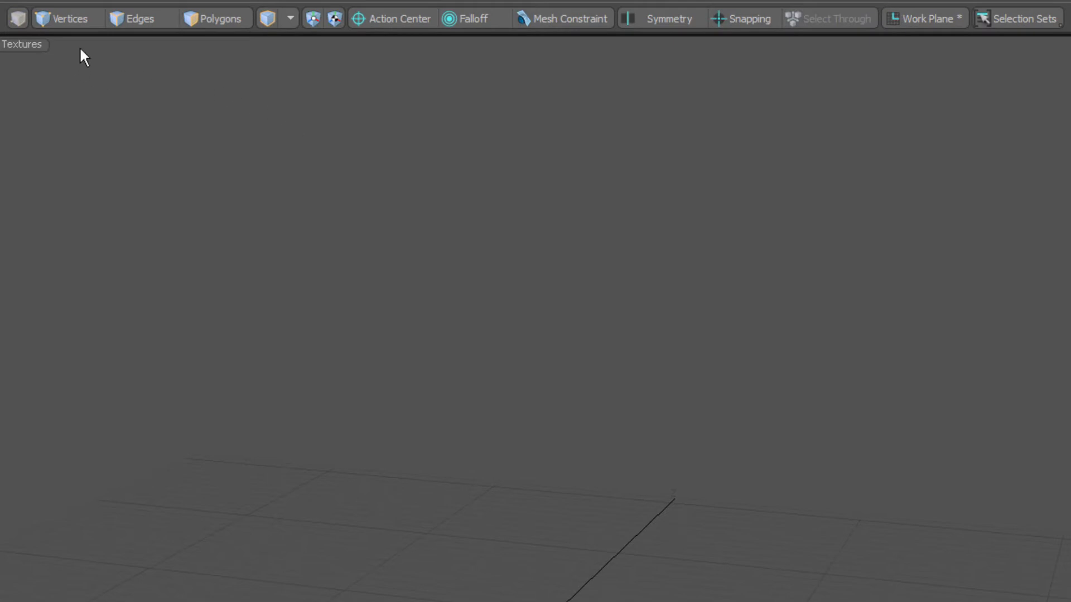
mouse_move(442, 169)
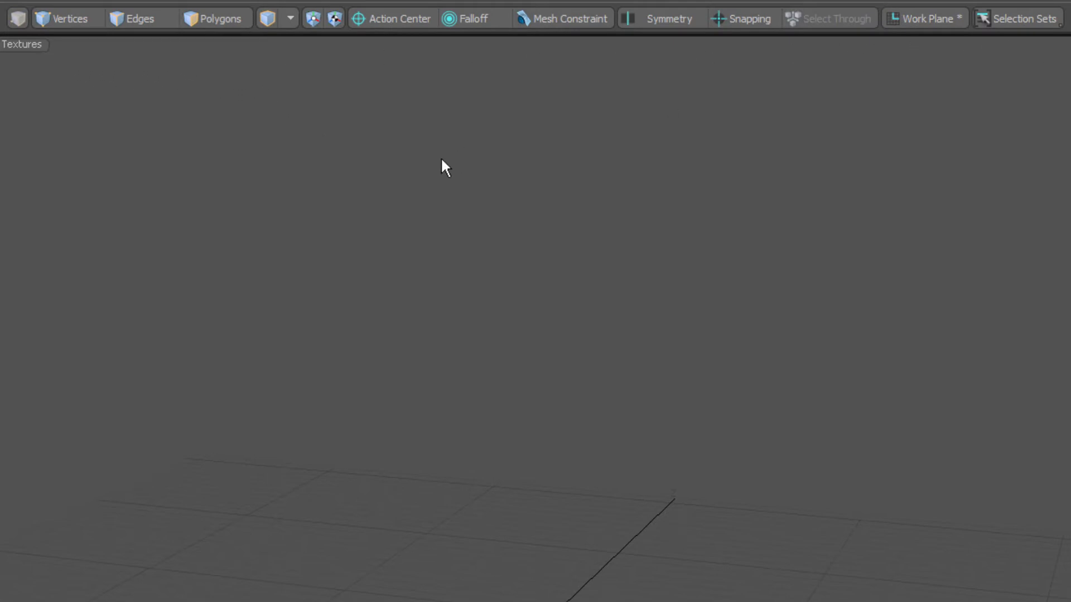
mouse_move(355, 210)
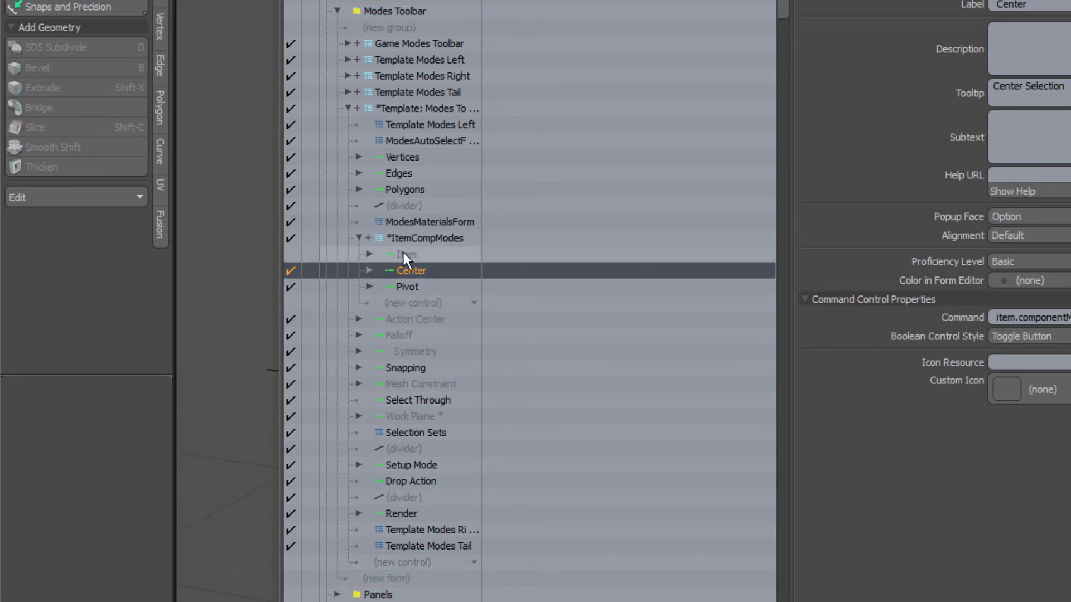
Select the new blank command control inside the ItemCompModes group
click(406, 254)
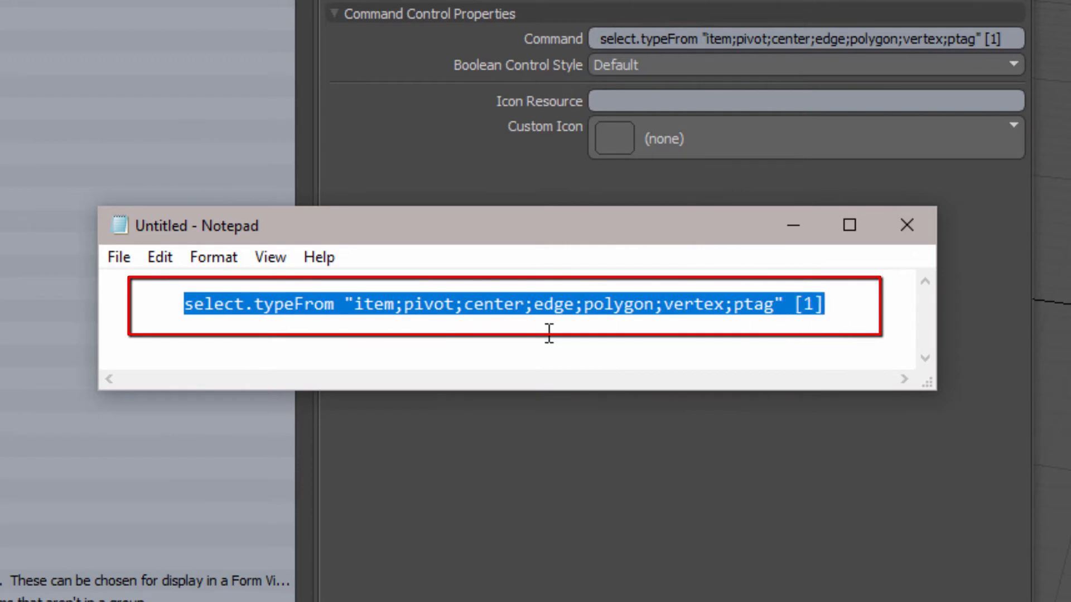
mouse_move(425, 330)
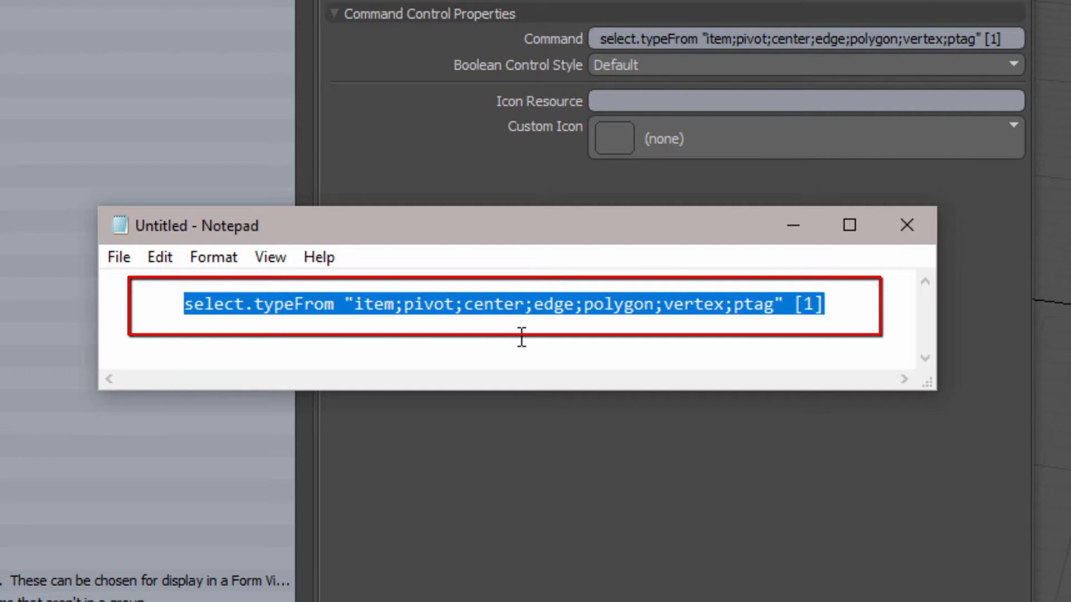
mouse_move(629, 337)
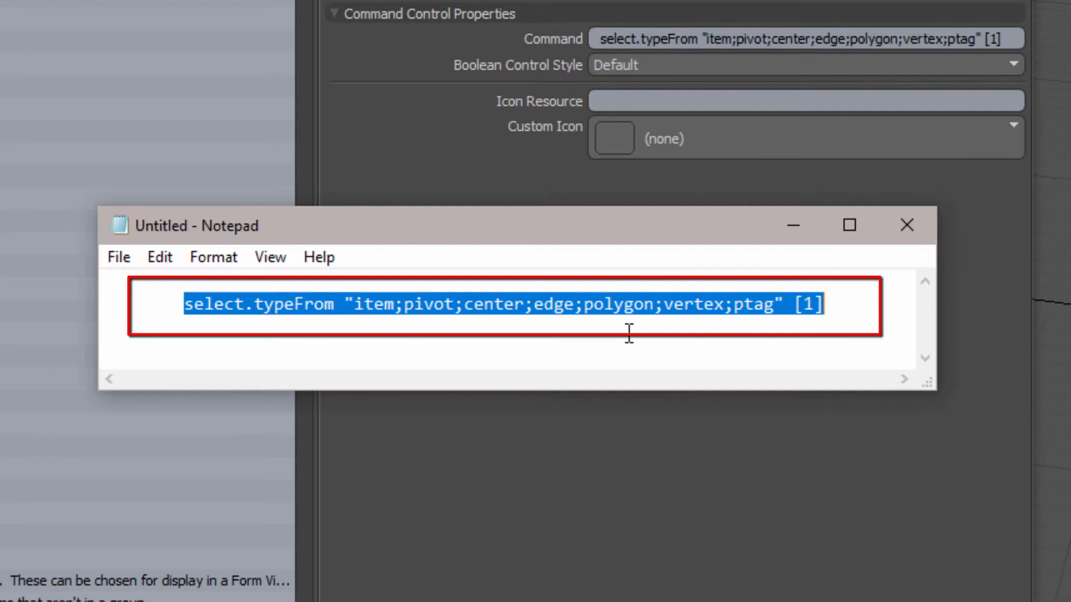
mouse_move(712, 332)
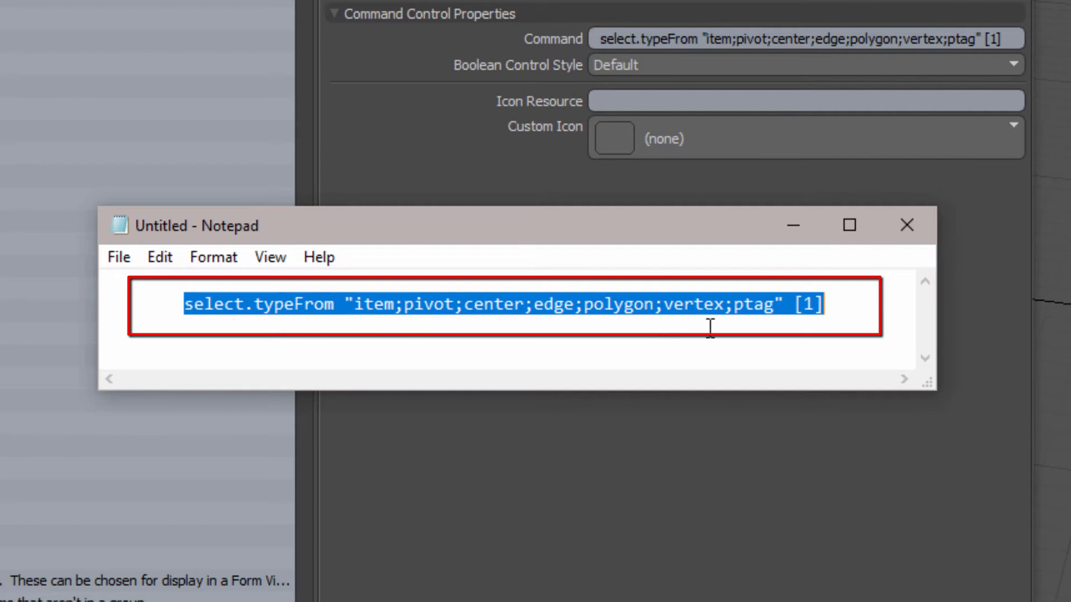
mouse_move(797, 328)
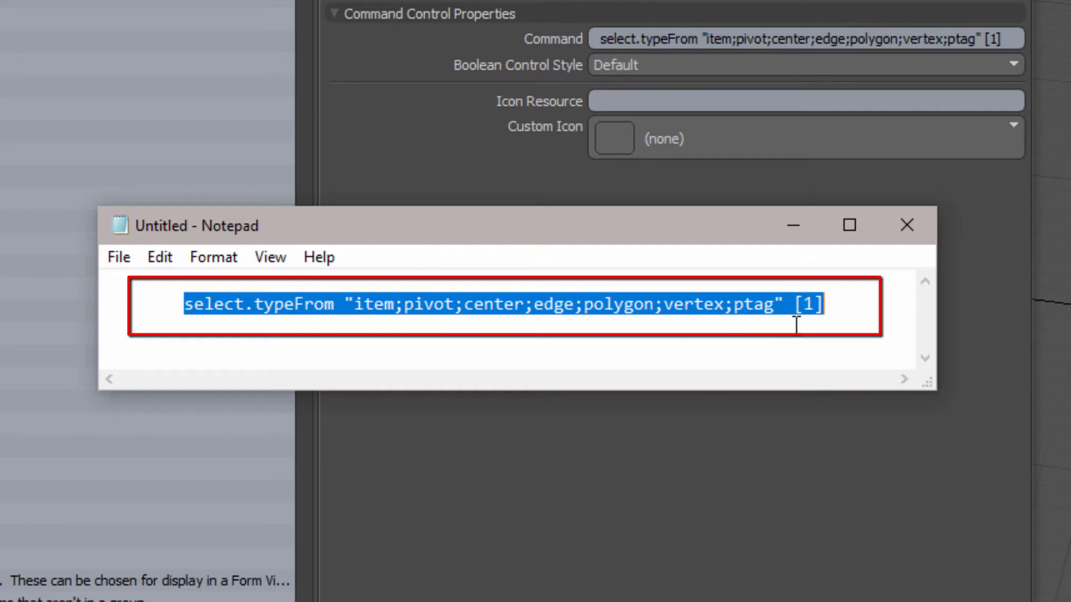
mouse_move(830, 328)
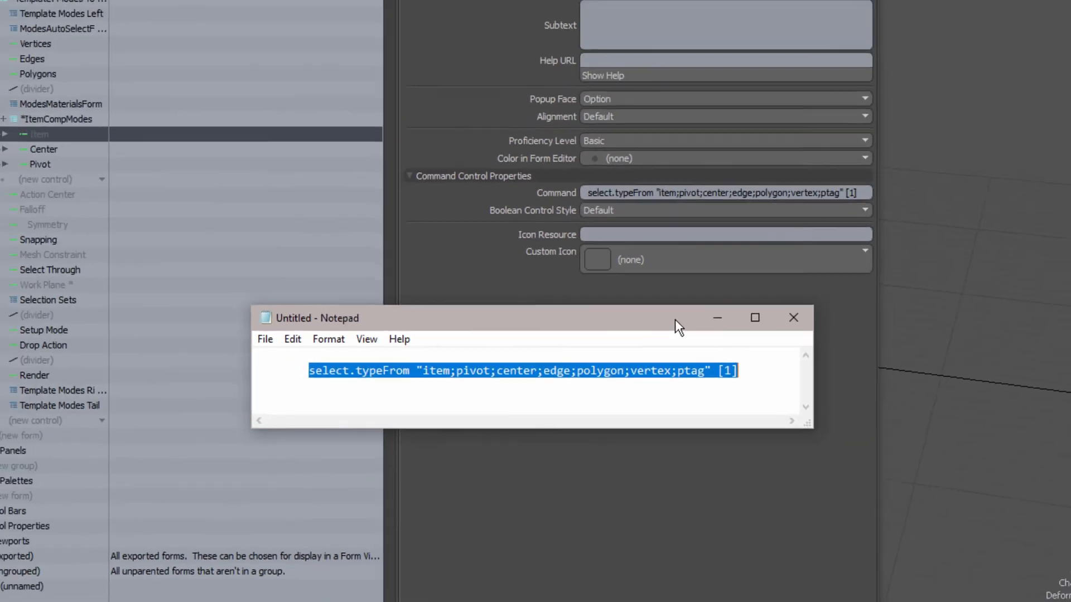
Paste select.typeFrom "item;pivot;center;edge;polygon;vertex;ptag" [1] into the control's Command field
click(794, 318)
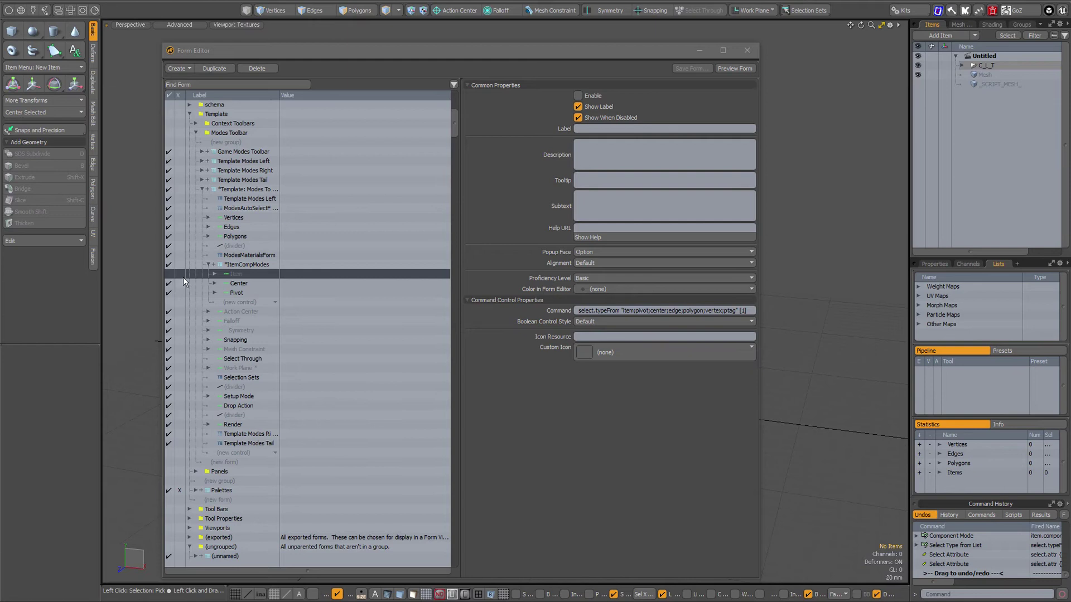
mouse_move(179, 288)
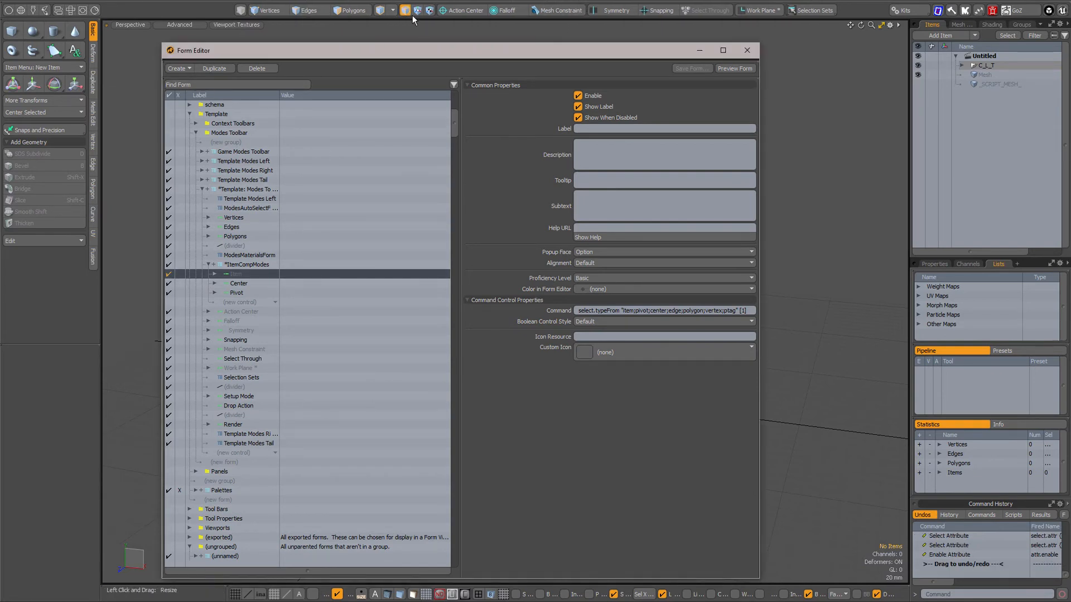
mouse_move(500, 55)
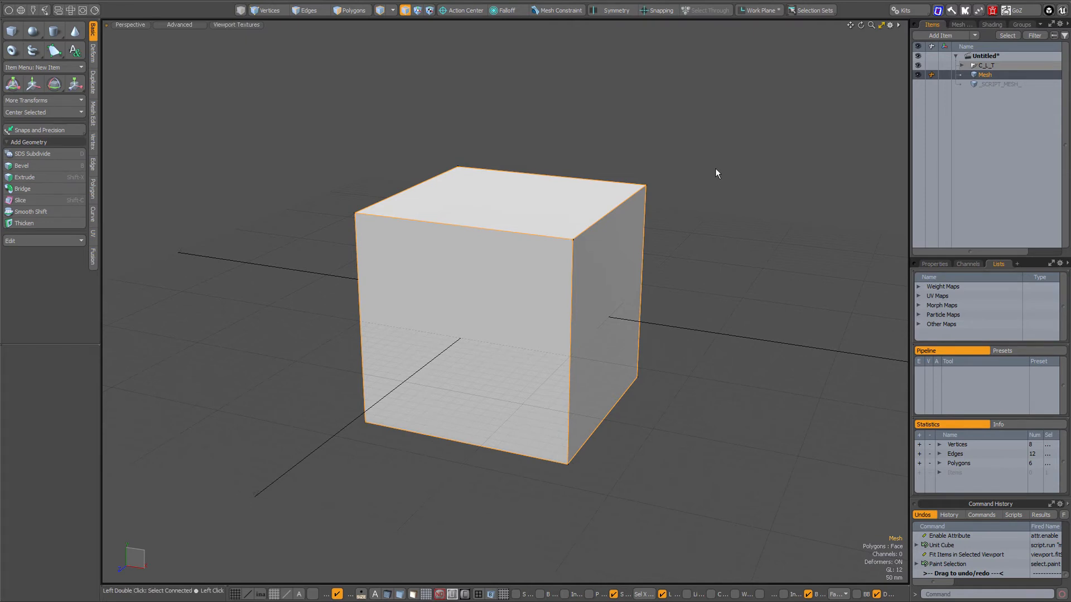
click(355, 10)
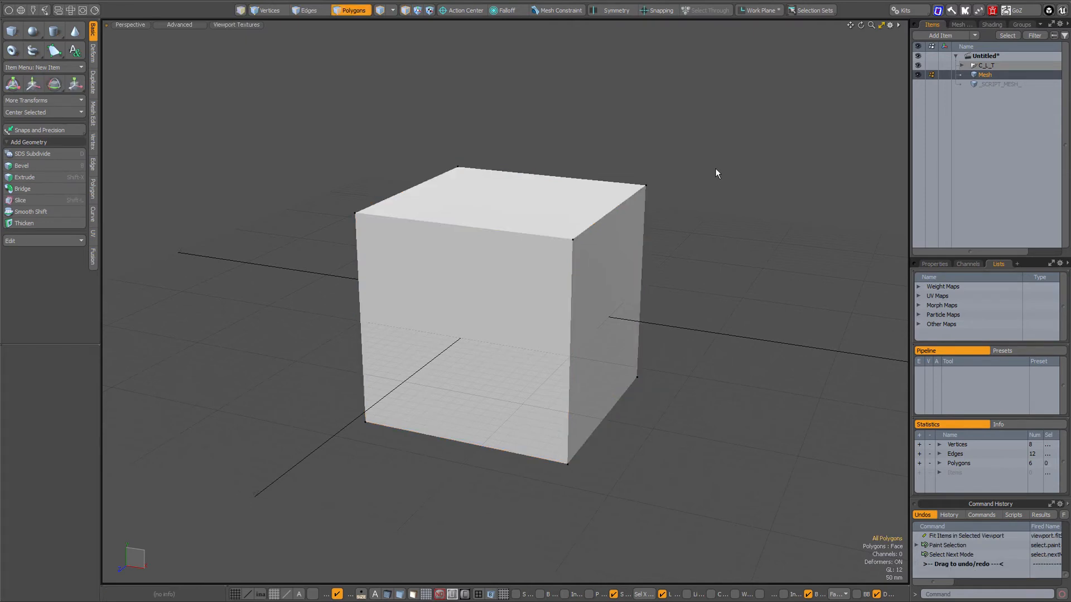
mouse_move(313, 39)
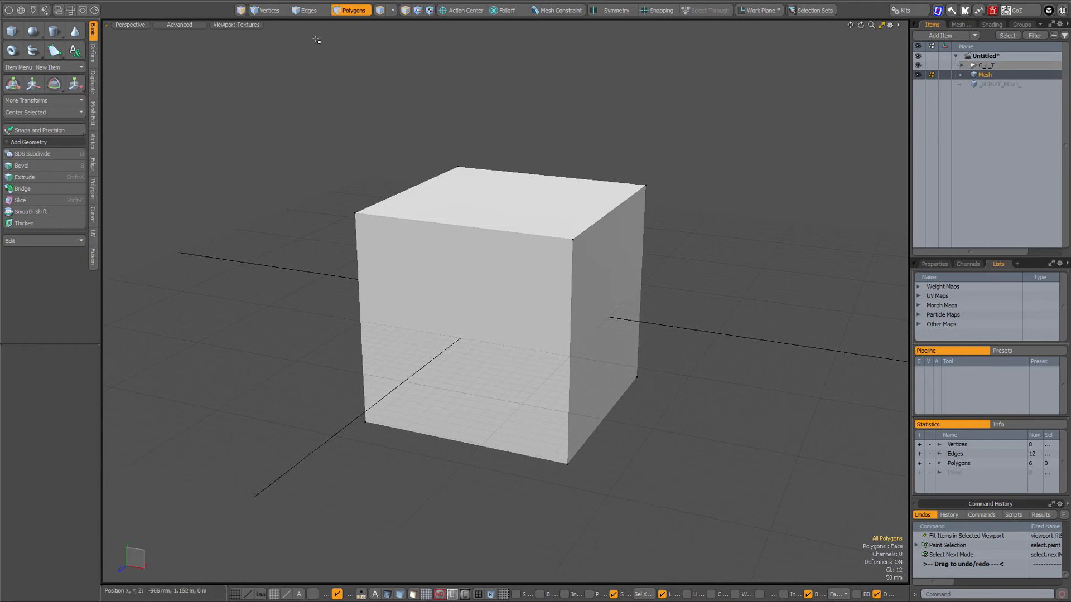
click(266, 10)
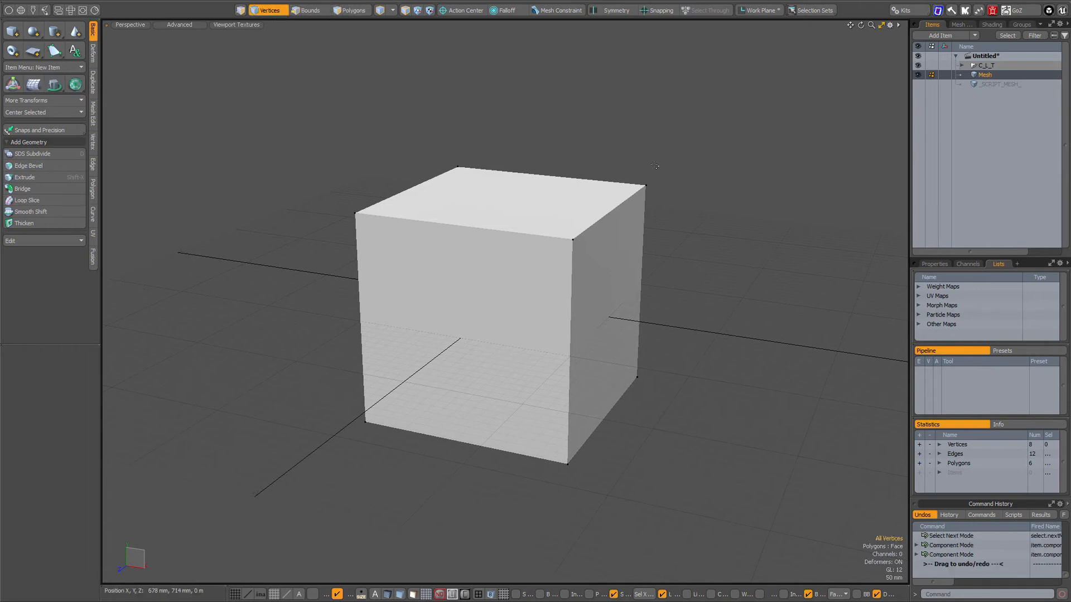
click(307, 10)
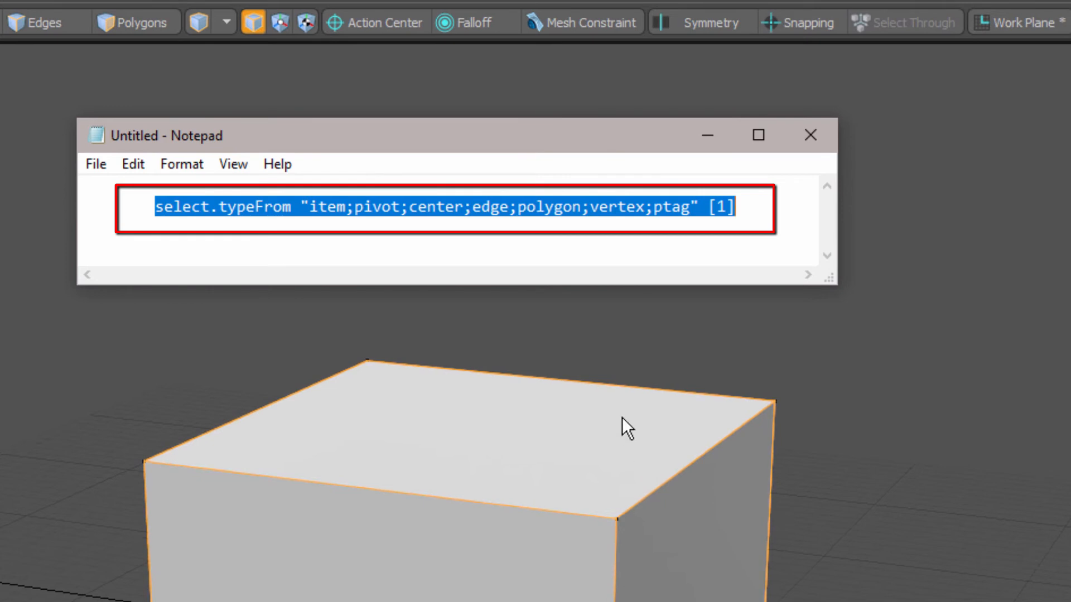
mouse_move(461, 280)
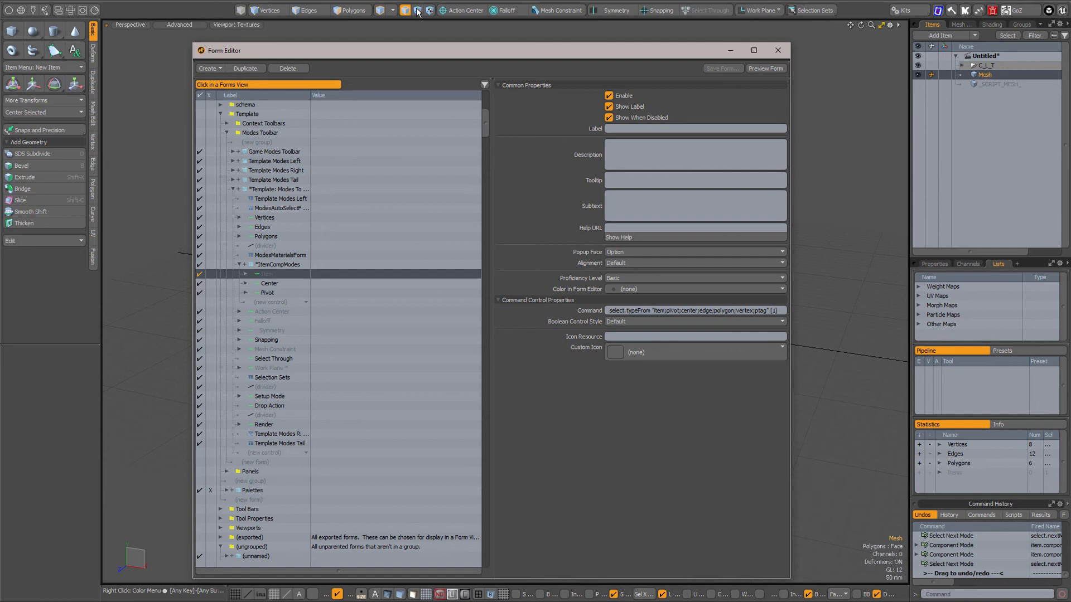
click(270, 284)
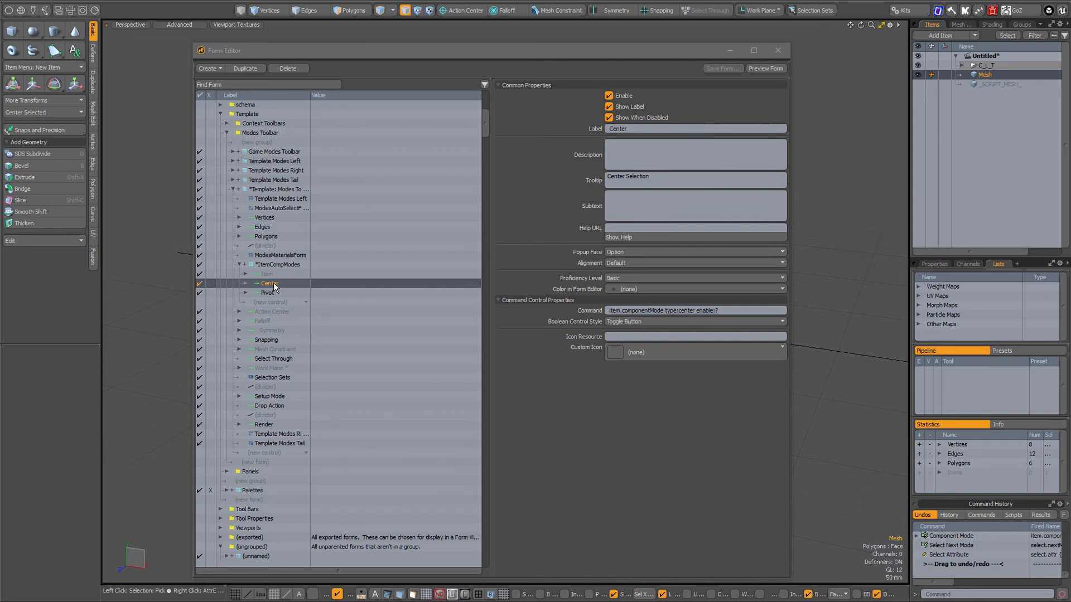
mouse_move(274, 285)
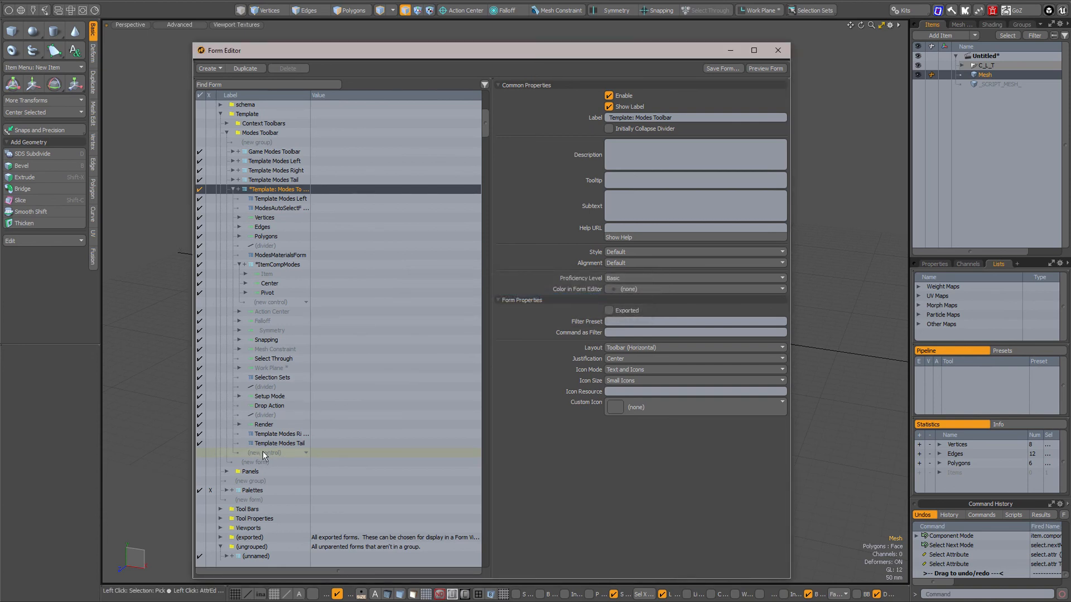
mouse_move(265, 463)
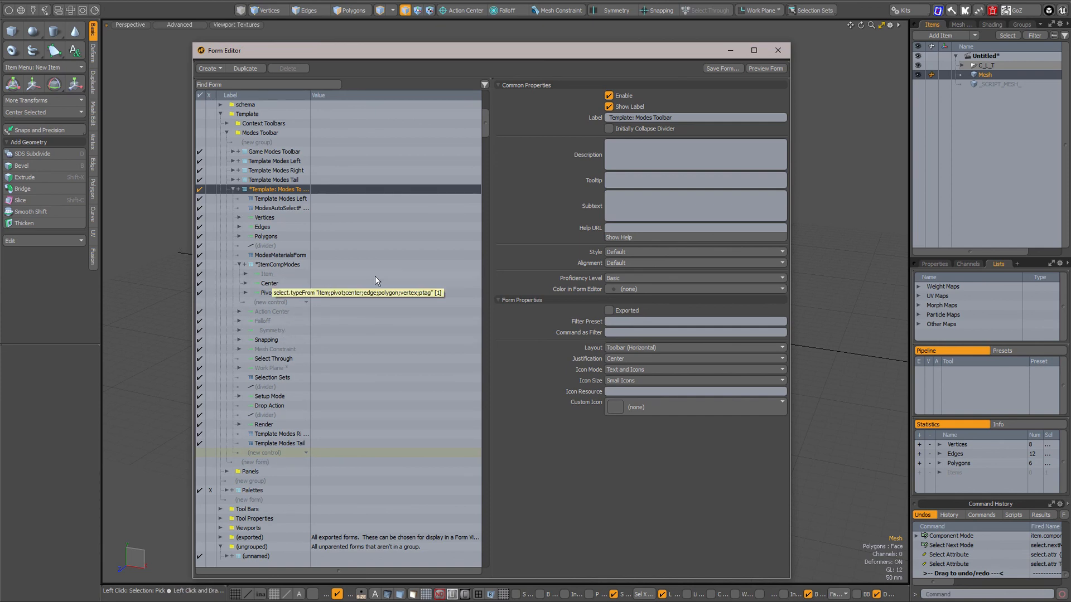
click(776, 50)
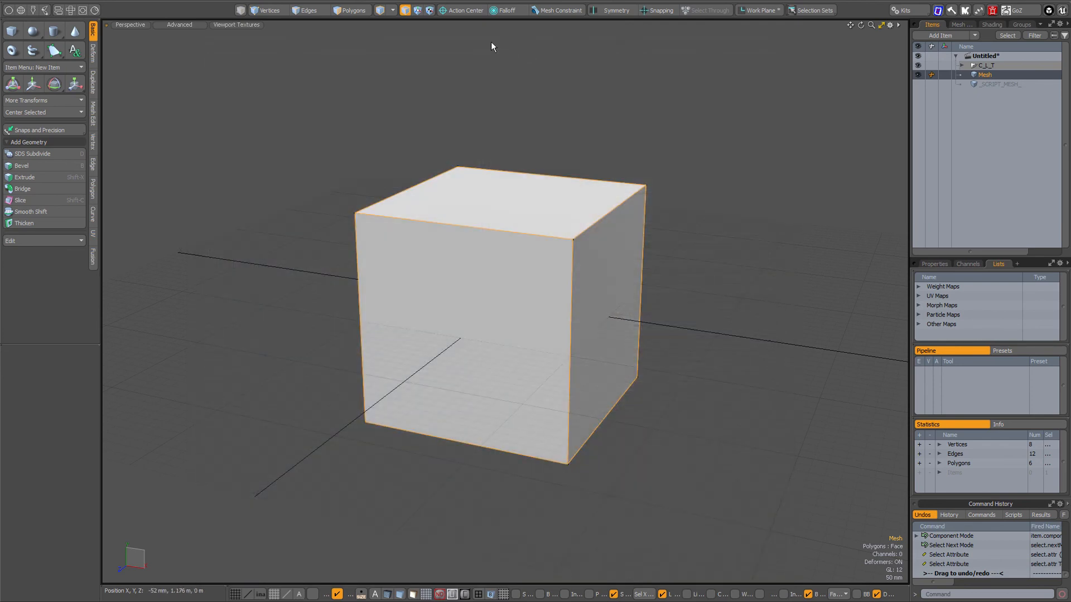